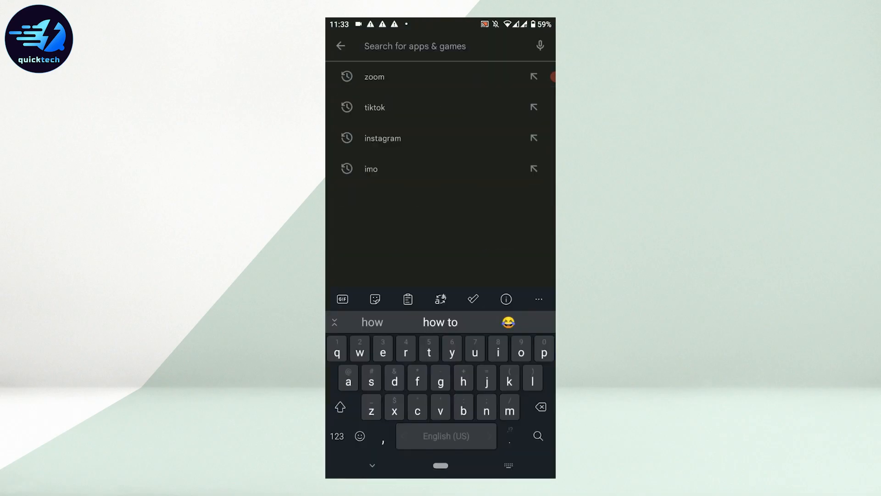
# Run the Play Store search for "vk" to list the VK: music, video, messenger app
pyautogui.click(507, 46)
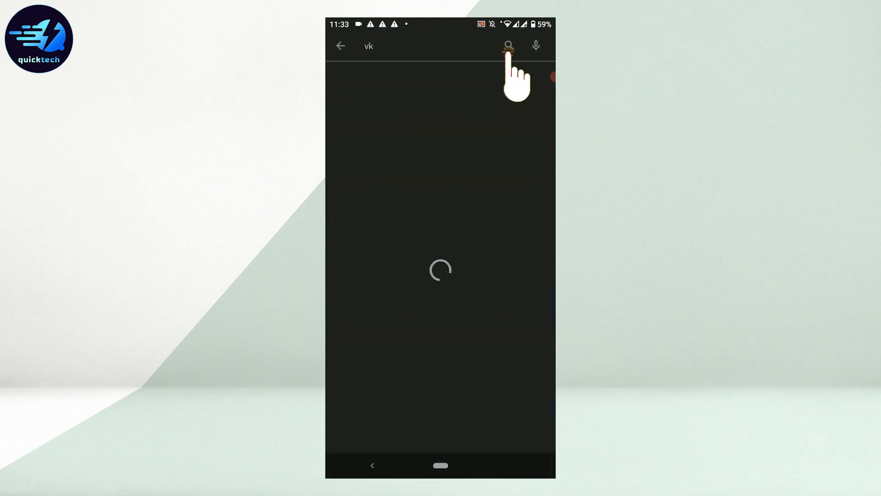
pyautogui.click(508, 46)
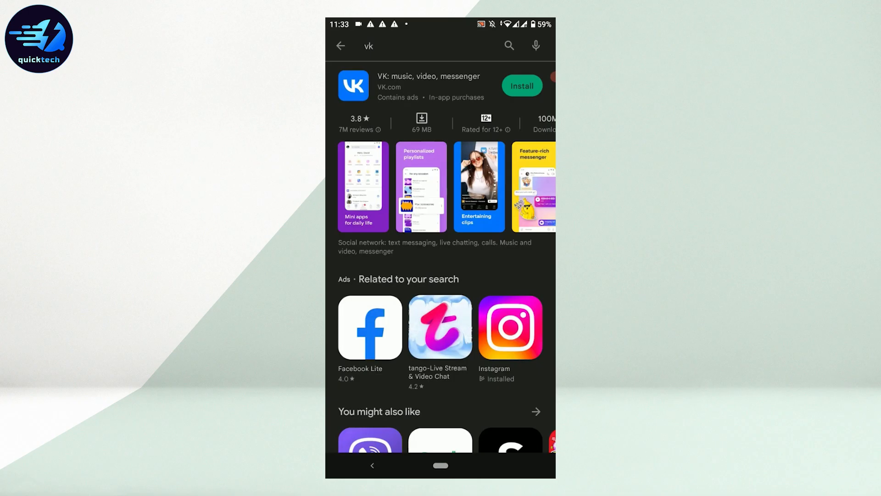
# Start installing VK: music, video, messenger so its 69.06 MB download begins
pyautogui.click(522, 86)
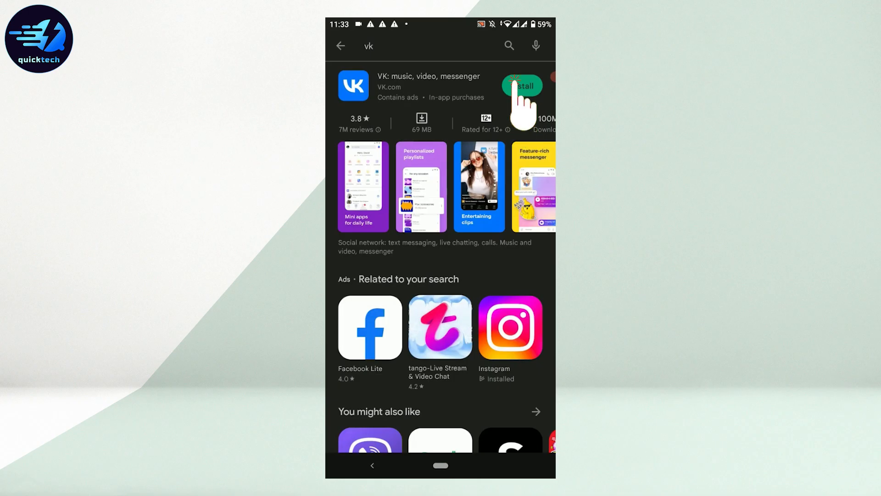
pyautogui.click(522, 86)
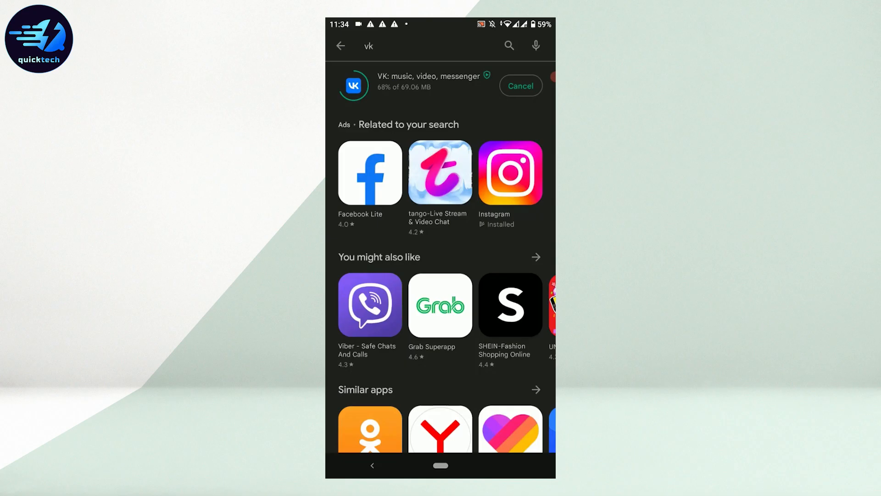
# Launch the newly installed VK app from its listing to reach the splash screen
pyautogui.click(520, 85)
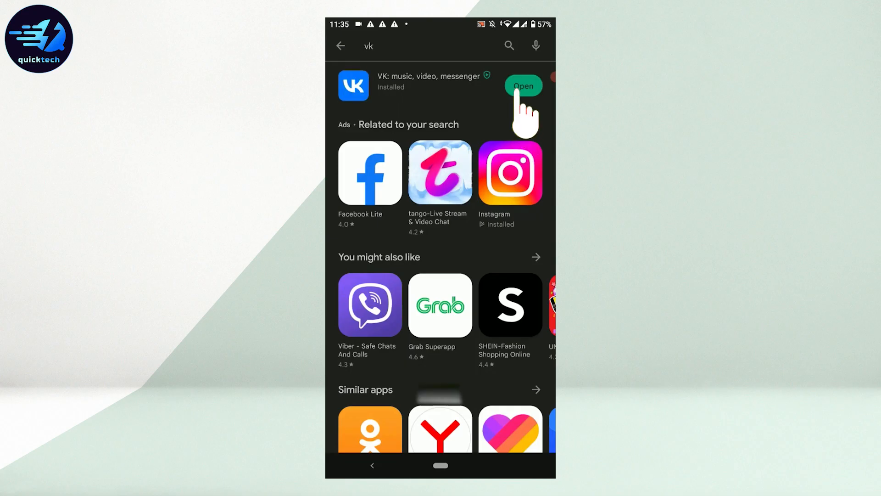
pyautogui.click(523, 85)
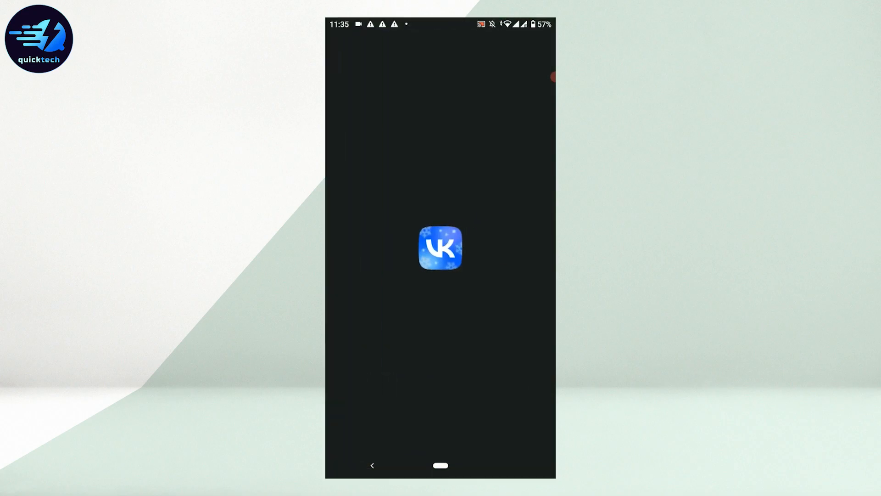